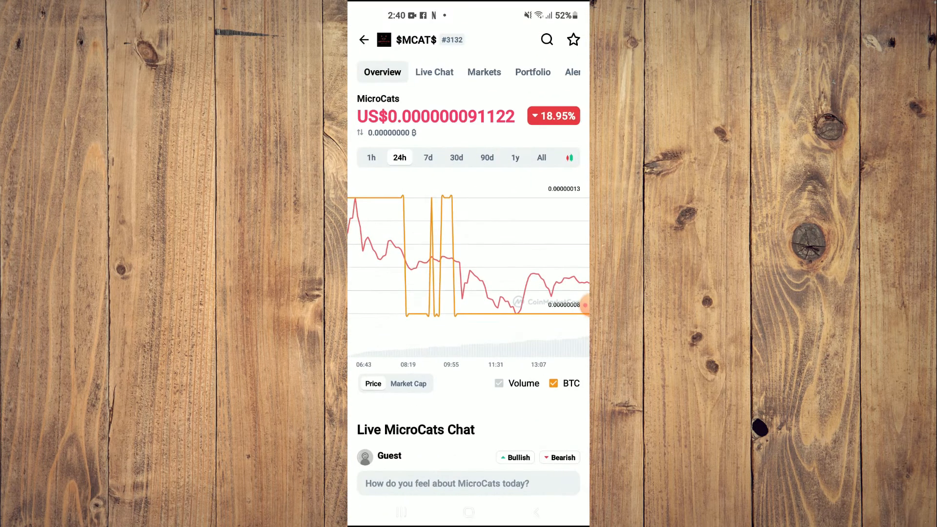
# Copy the MicroCats BNB Smart Chain (BEP20) contract address from its overview page
pyautogui.scroll(-3)
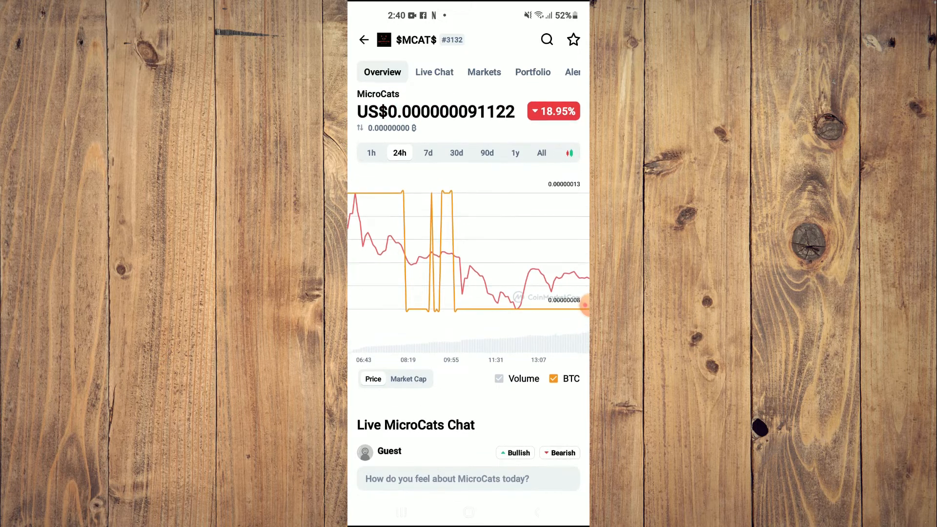
pyautogui.scroll(-3)
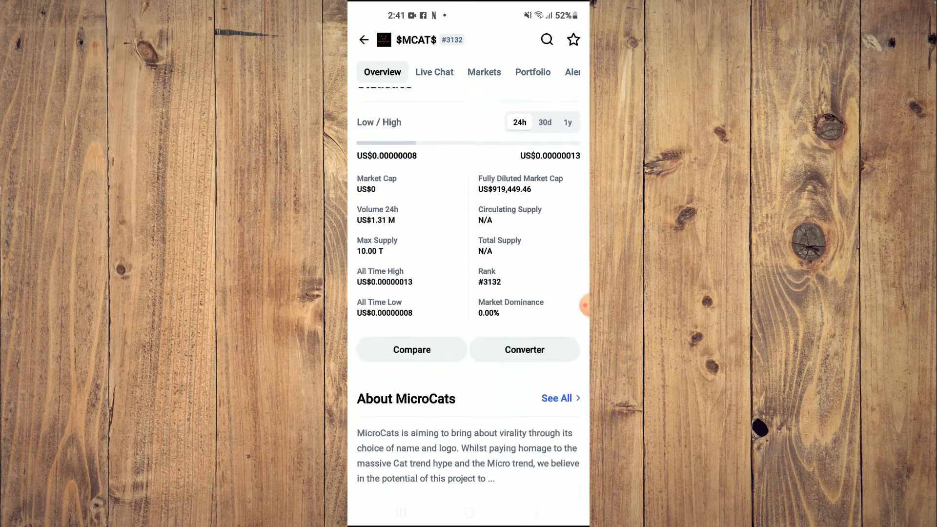
pyautogui.scroll(-3)
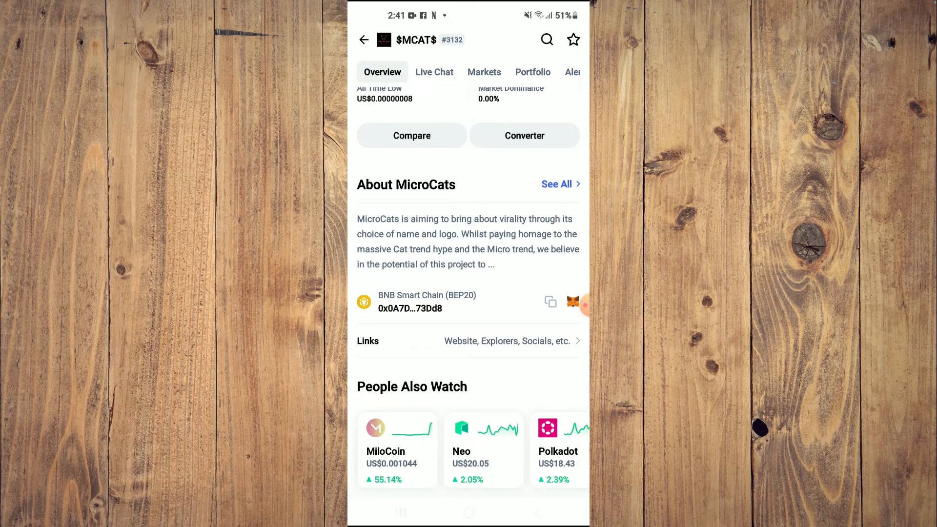
pyautogui.click(549, 301)
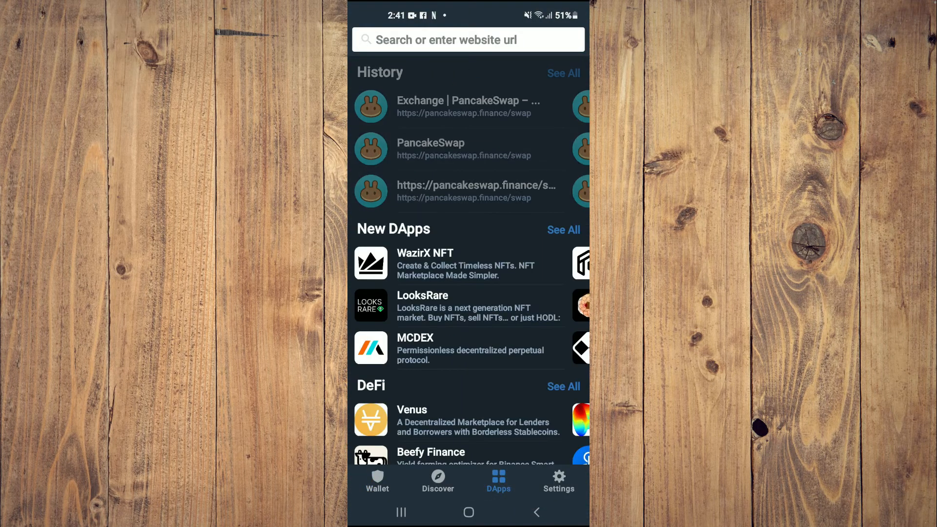
# Scroll the Trust Wallet DApps browser home to the PancakeSwap history entries
pyautogui.scroll(-3)
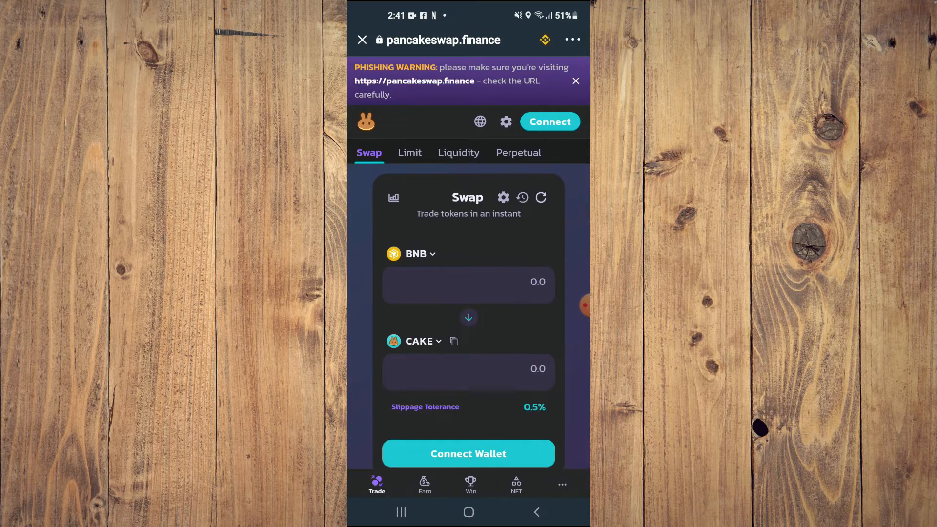
# Connect the wallet to PancakeSwap and bring up Select a Token from the CAKE dropdown
pyautogui.click(548, 121)
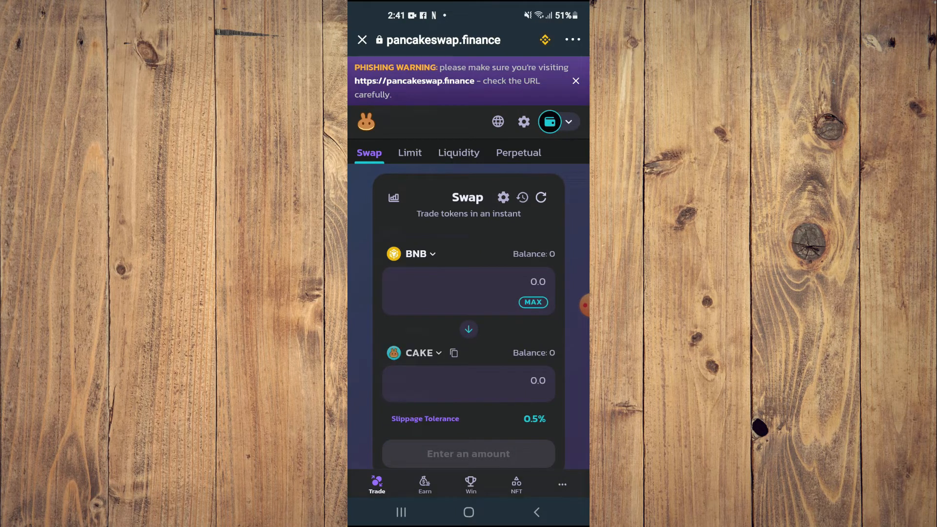
pyautogui.click(411, 253)
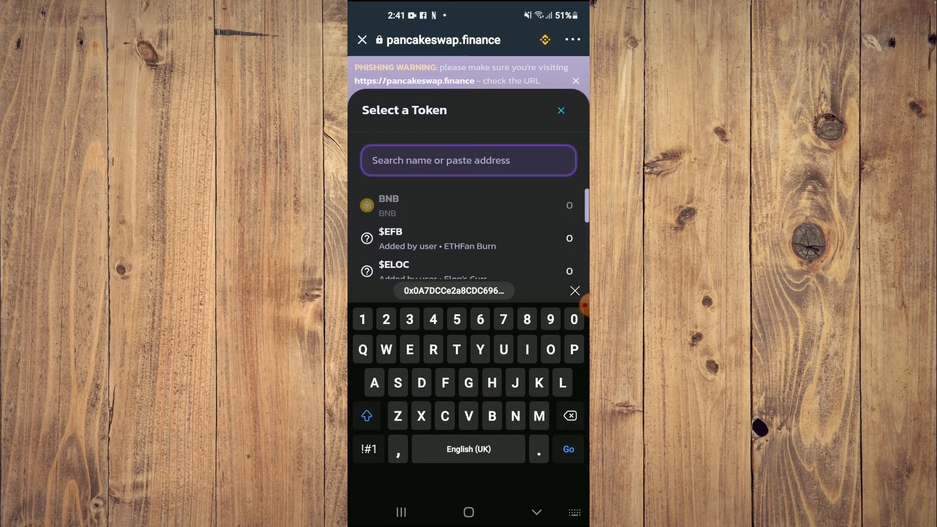